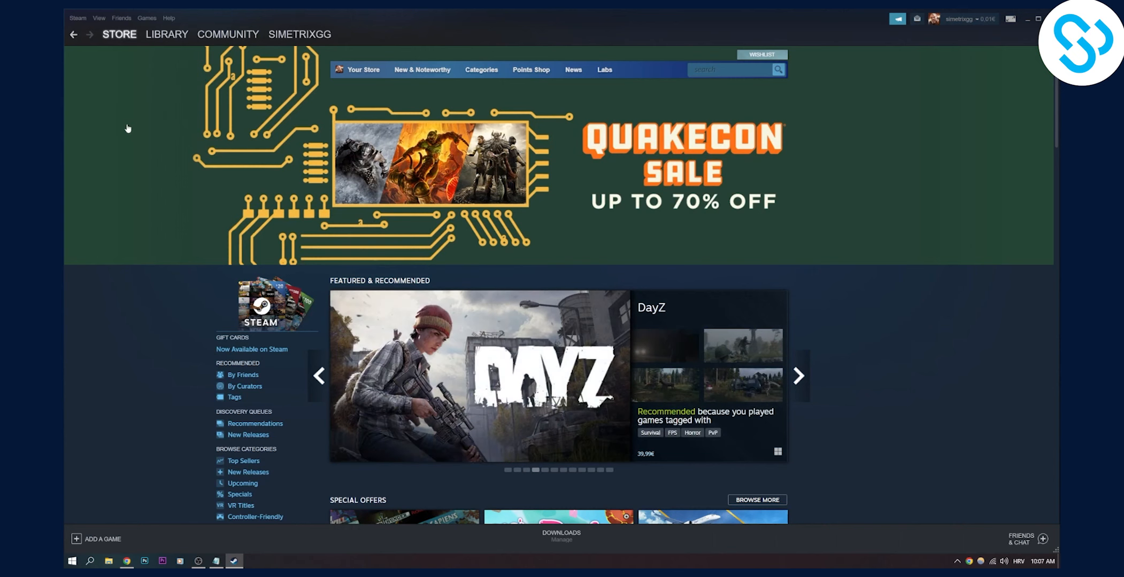
Step: Open Steam Support from the Help menu, landing on Recent Purchases
click(168, 17)
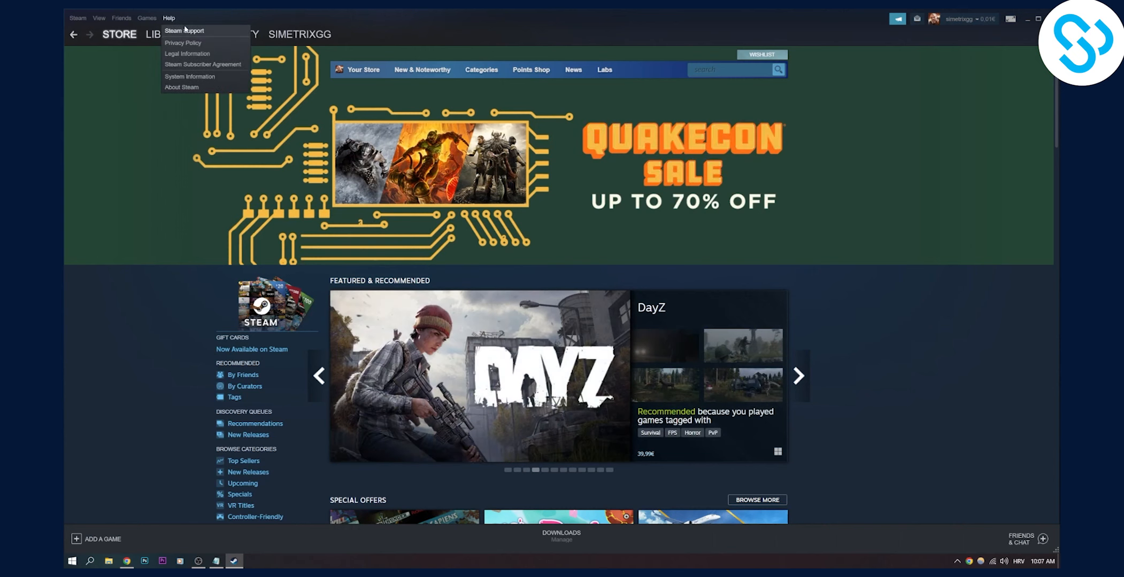
click(166, 34)
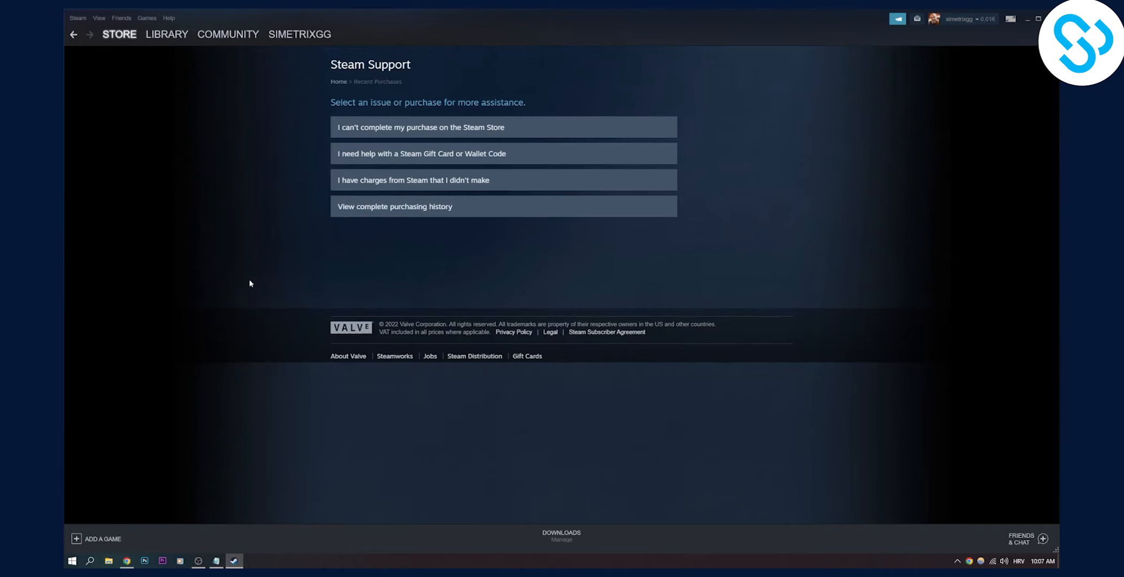
mouse_move(244, 278)
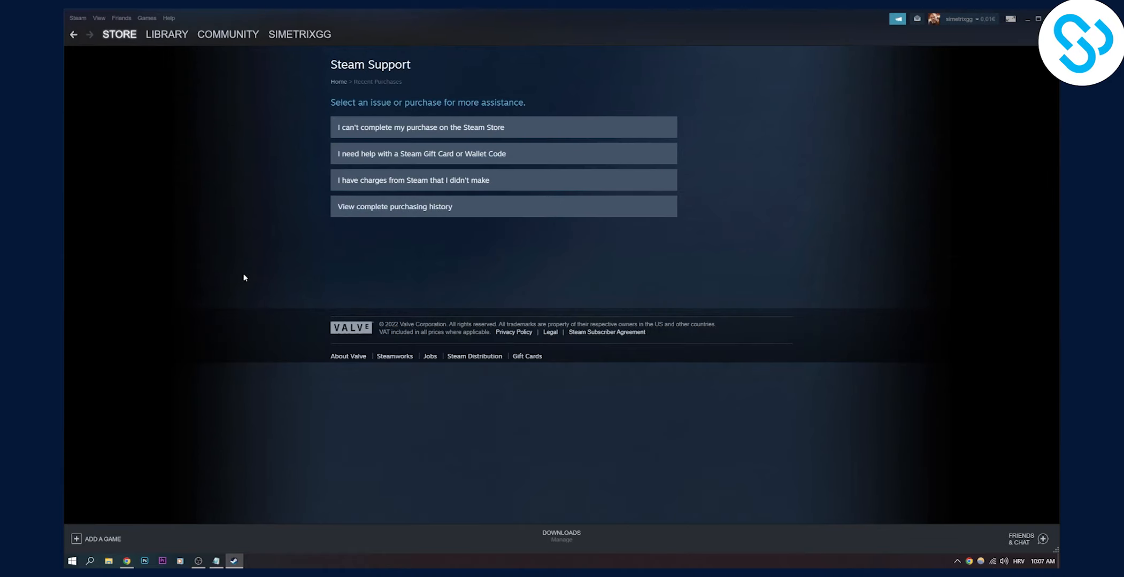
mouse_move(329, 224)
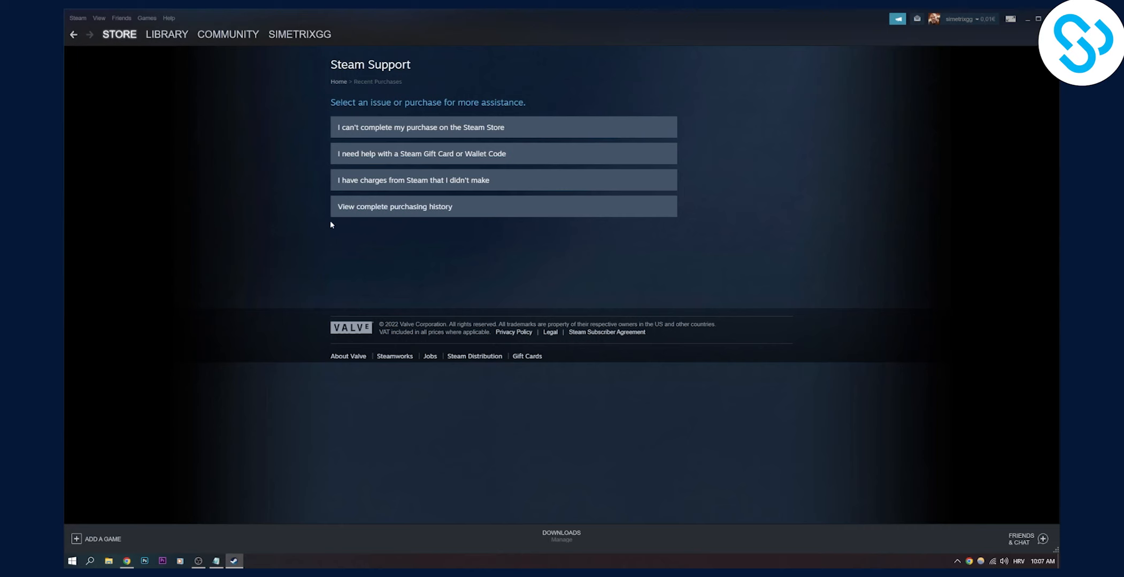
mouse_move(300, 244)
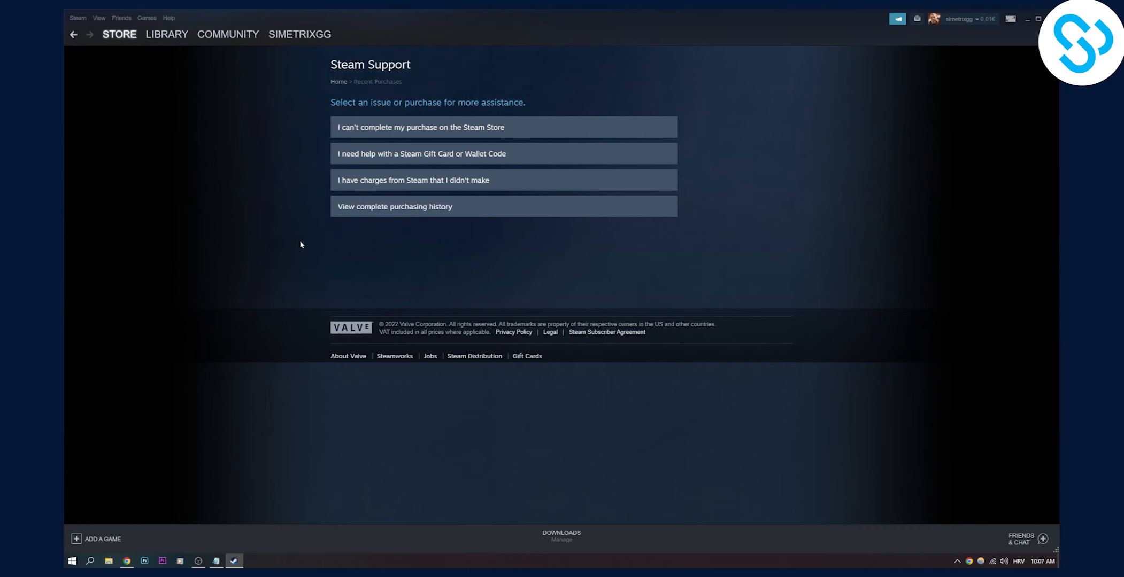
mouse_move(332, 240)
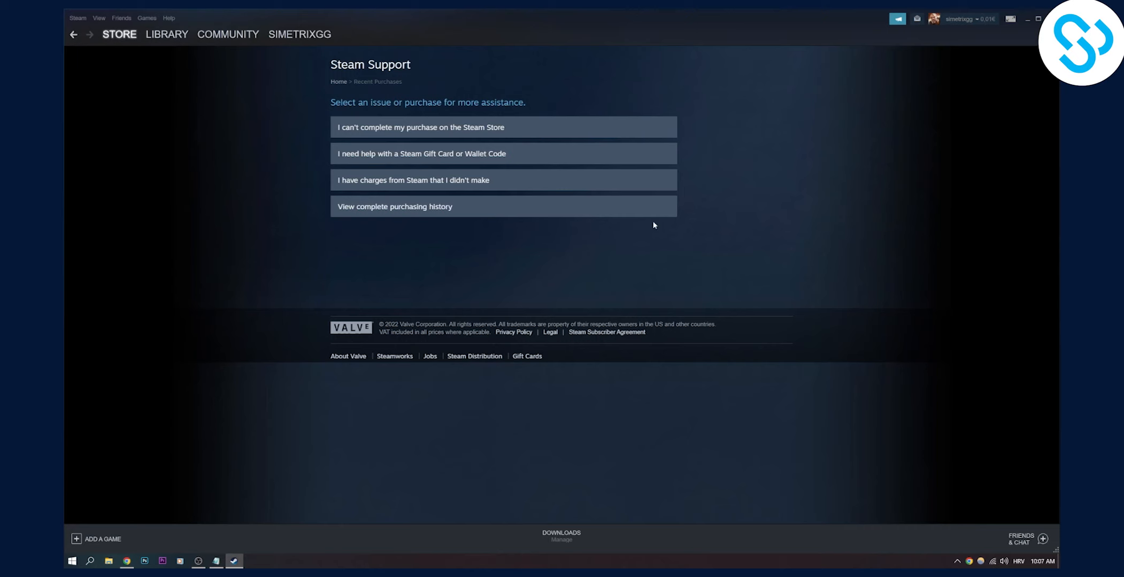
mouse_move(566, 259)
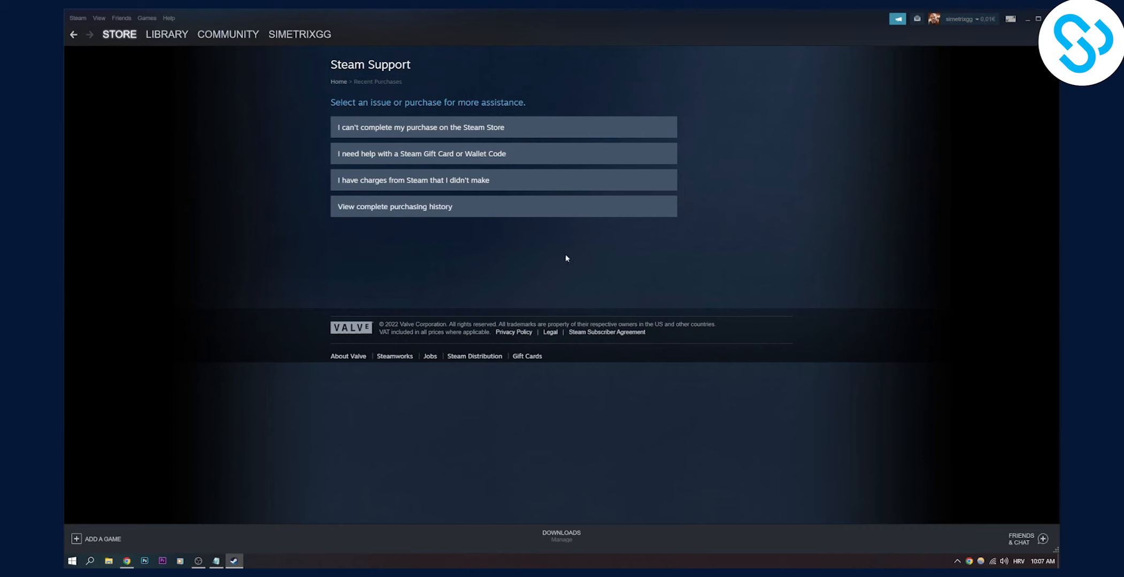
mouse_move(363, 238)
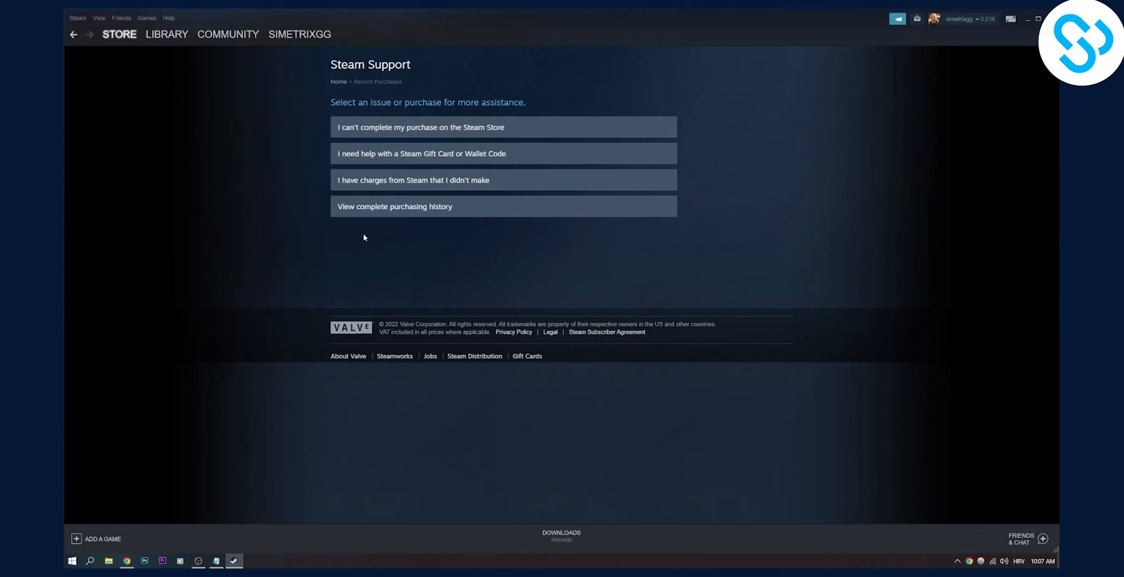
mouse_move(588, 232)
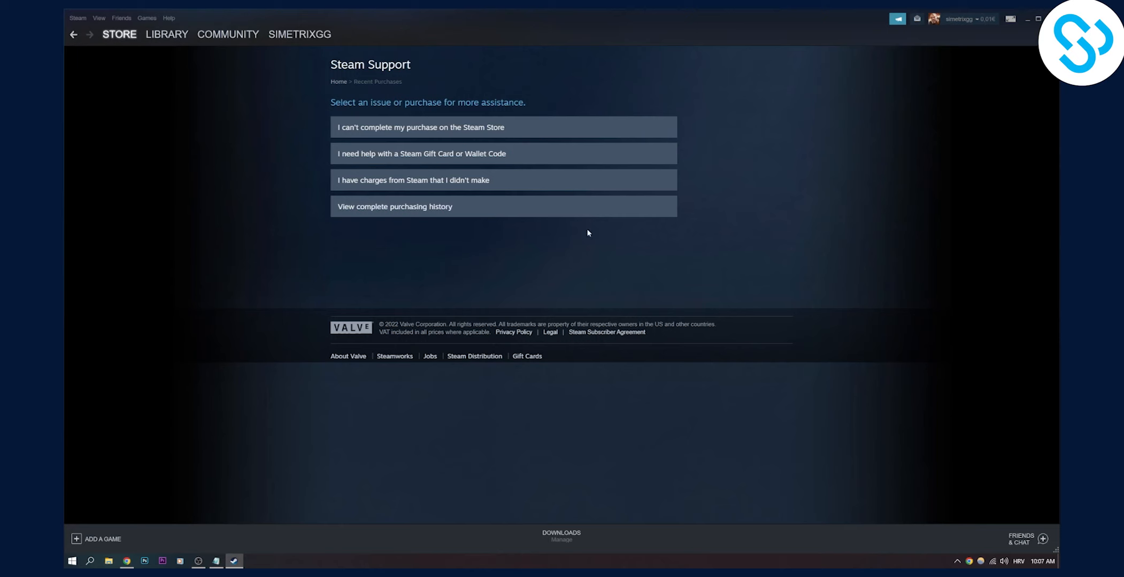
mouse_move(467, 236)
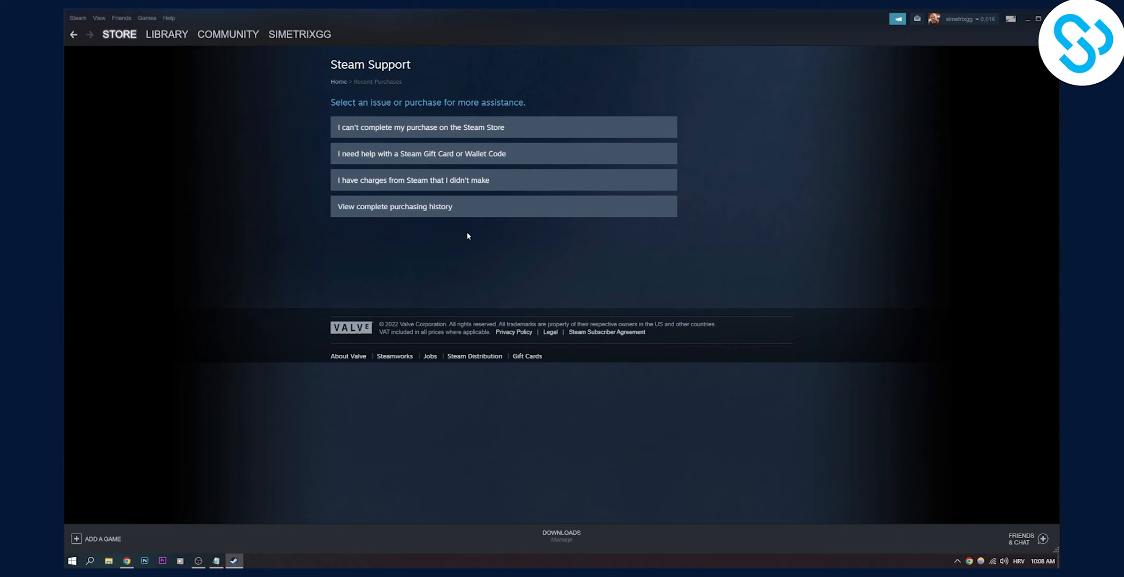
Step: Show The Forest's page in the Steam library home, with play time and achievements
click(166, 34)
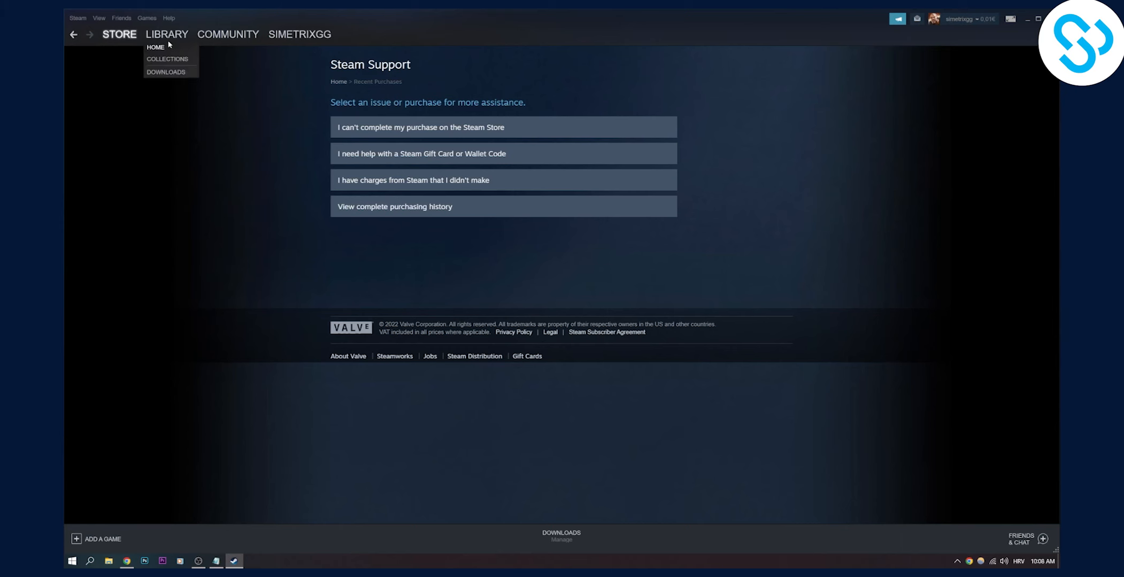
click(155, 47)
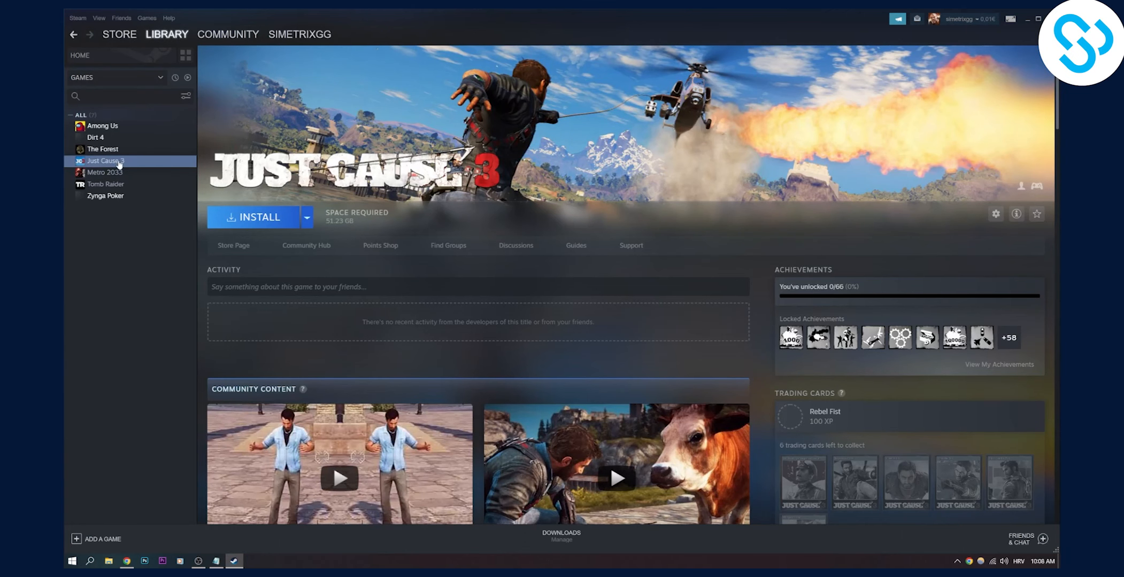
mouse_move(103, 149)
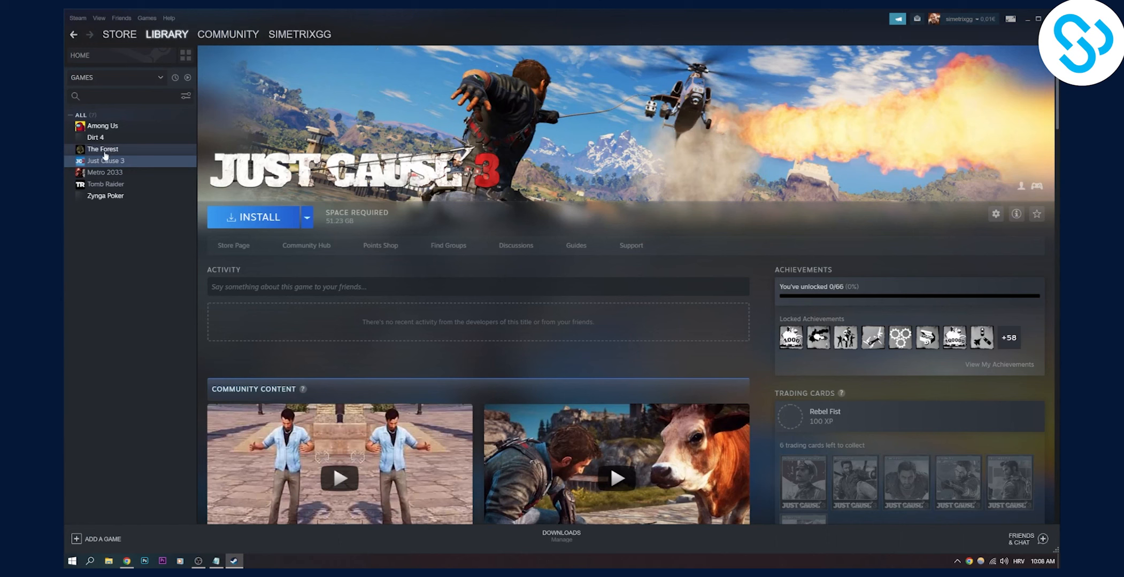
mouse_move(159, 130)
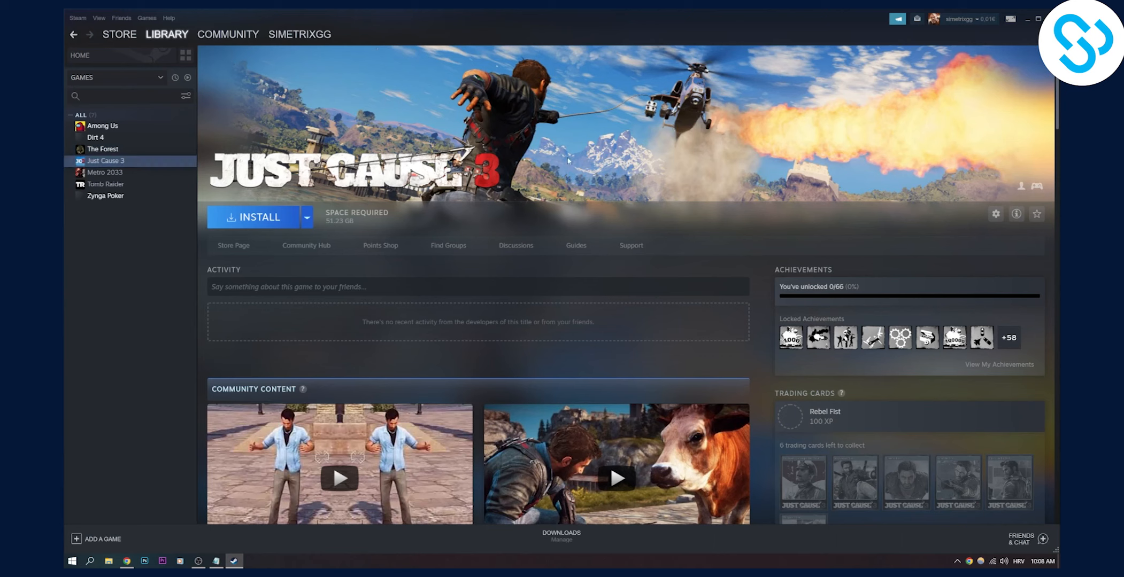
mouse_move(130, 139)
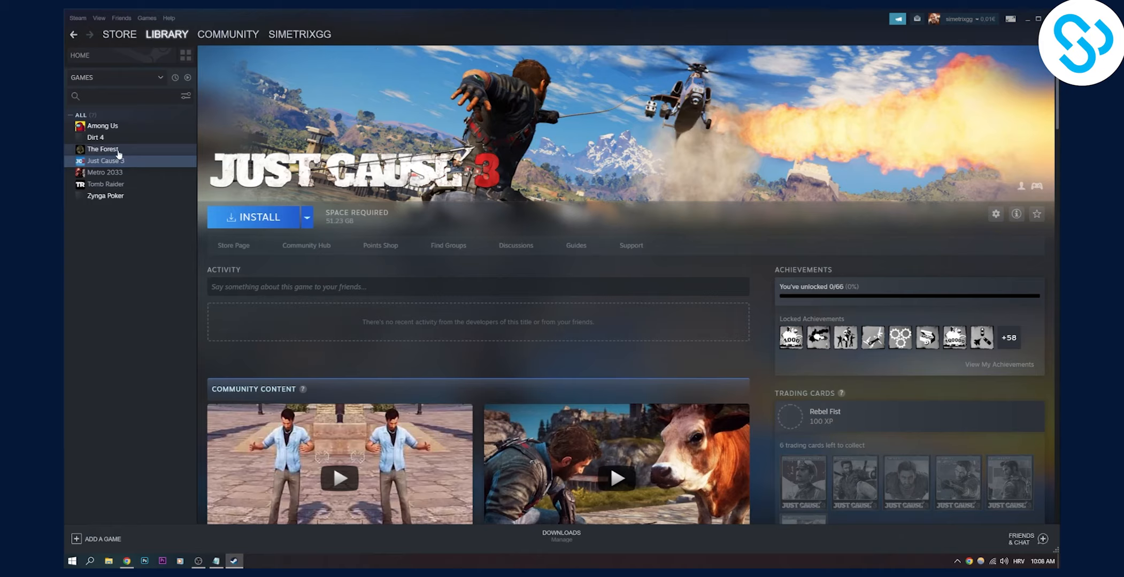
click(103, 149)
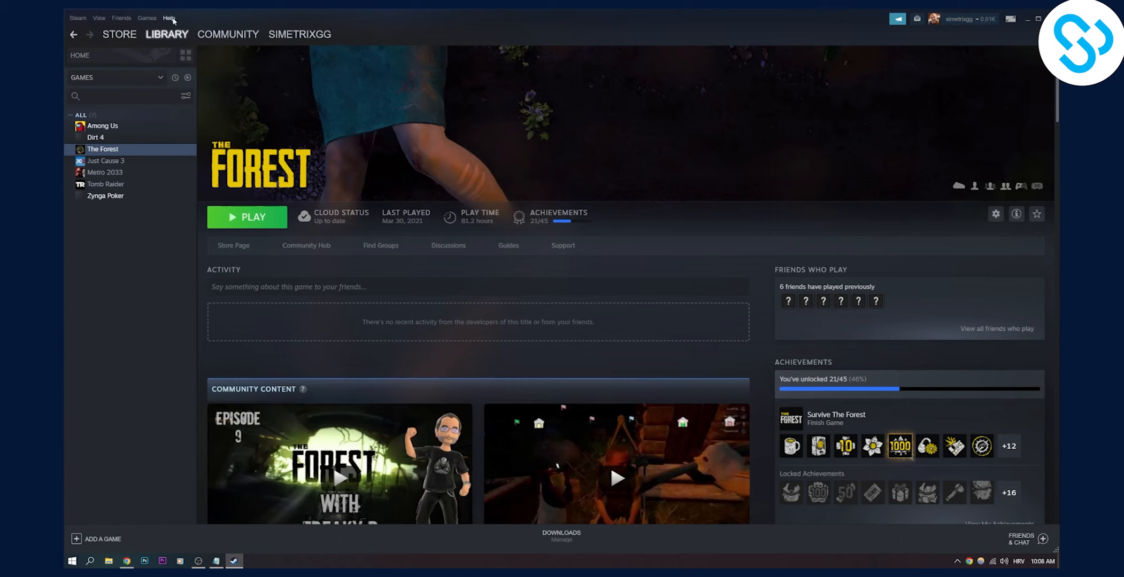
mouse_move(573, 148)
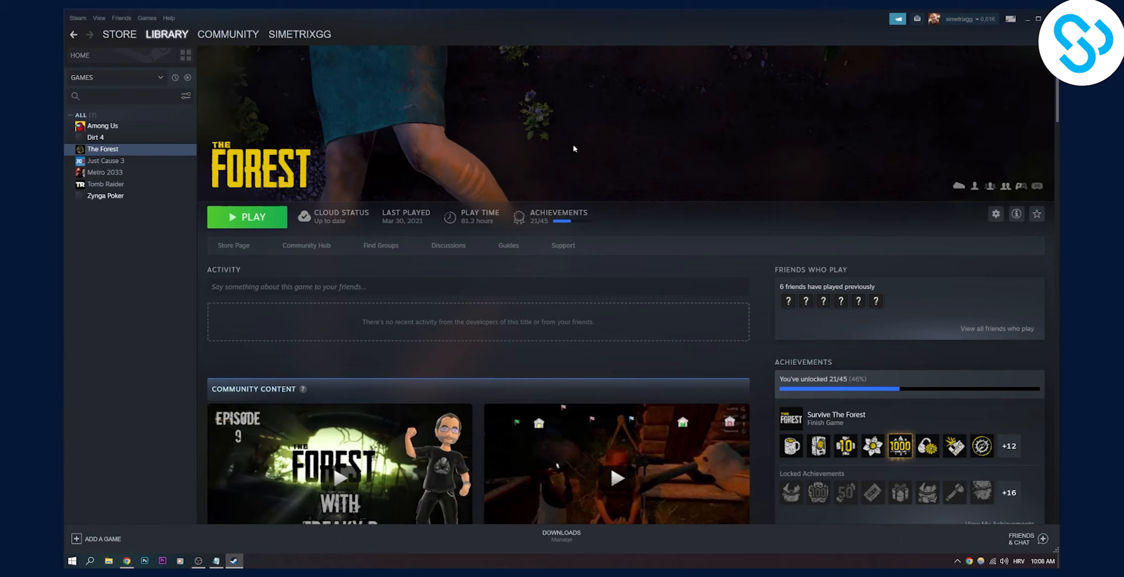
Step: Reopen Steam Support from Help and choose the Purchases topic
click(169, 18)
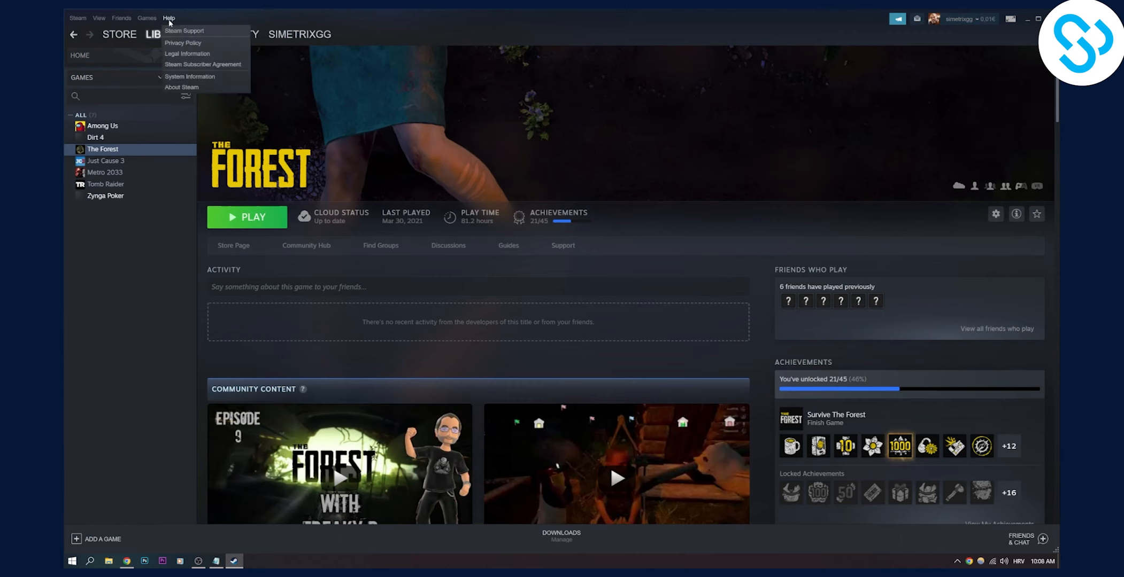
click(184, 31)
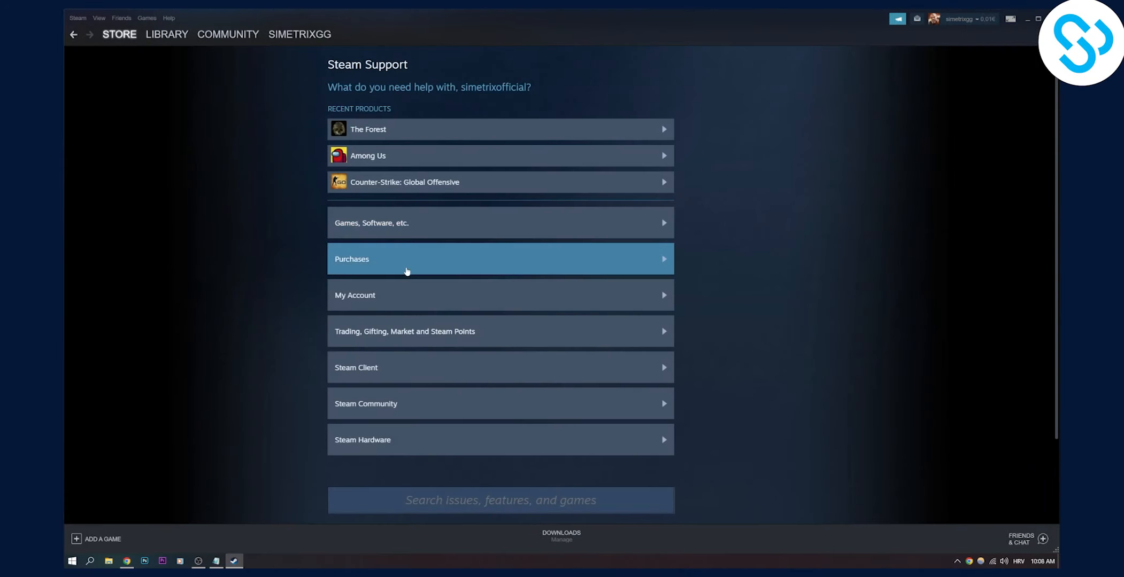
click(500, 259)
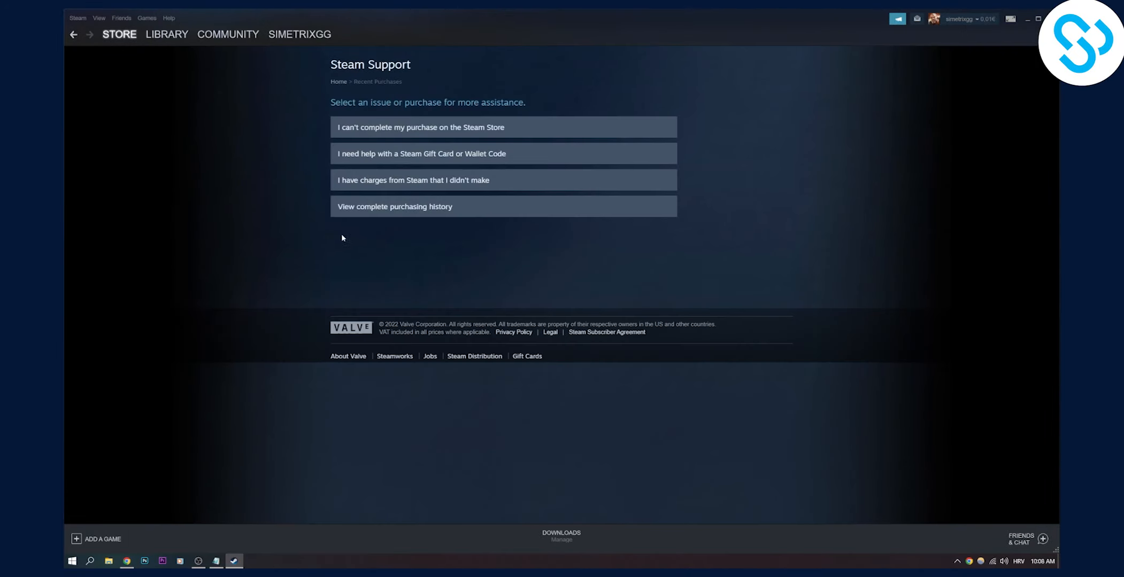
mouse_move(357, 247)
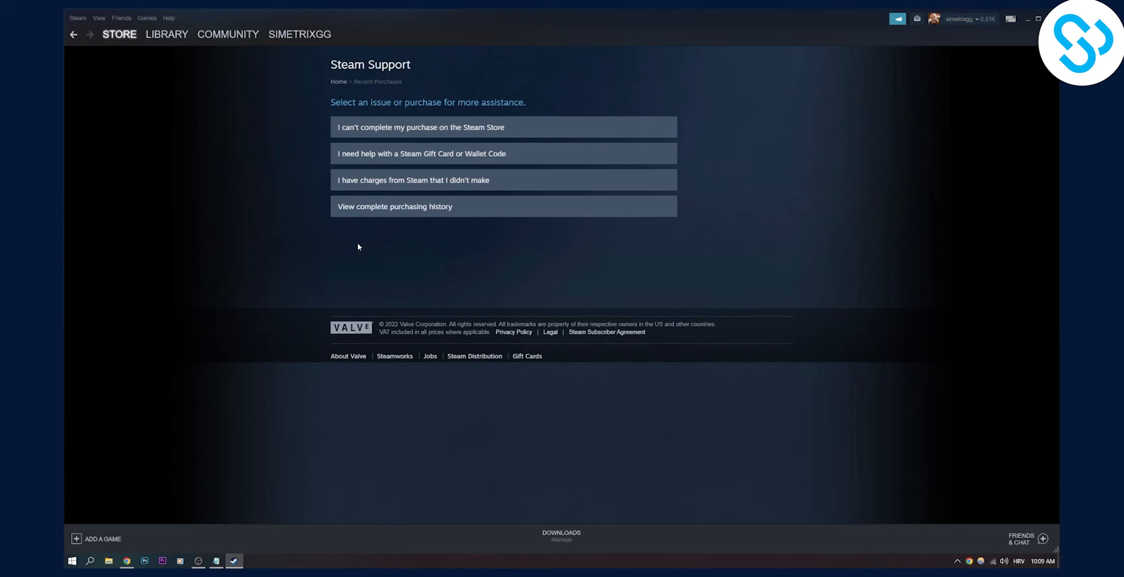
mouse_move(855, 128)
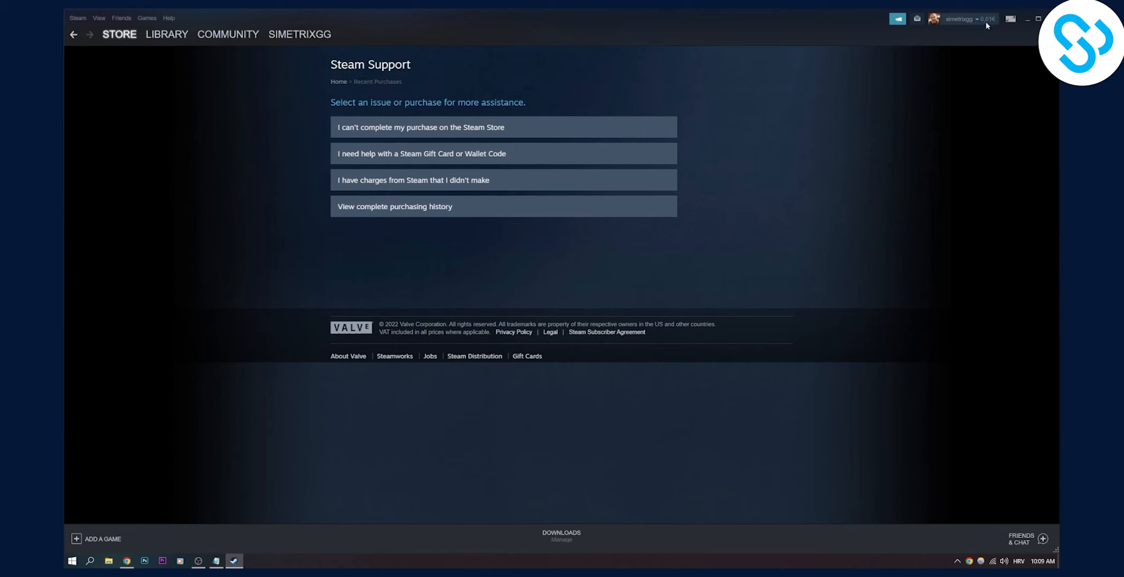
mouse_move(865, 133)
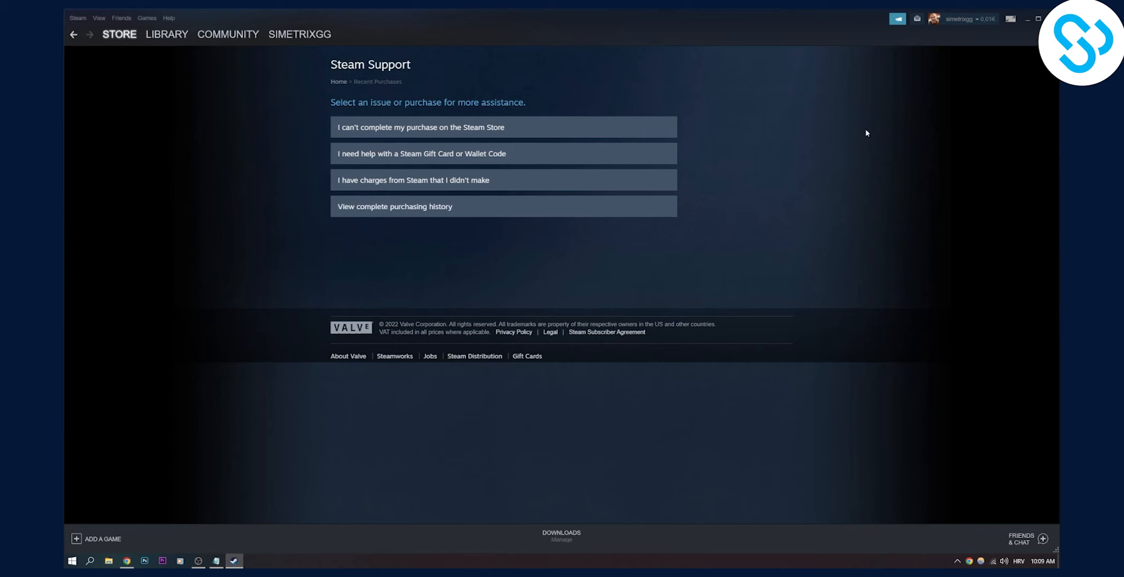